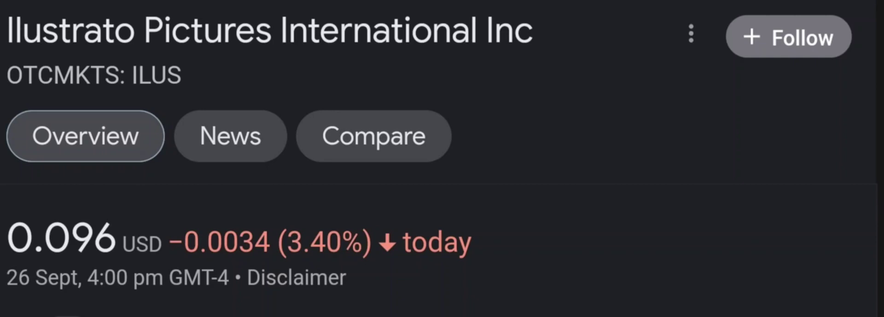
# - View the ILUS five-day then one-month chart, showing 0.096 USD up 37.86%
pyautogui.scroll(-3)
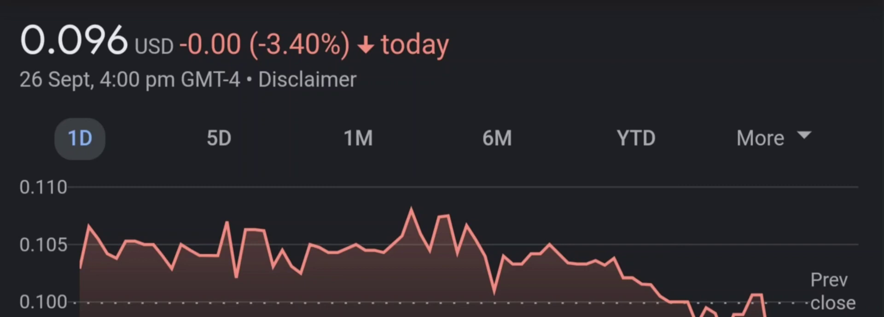
pyautogui.click(224, 140)
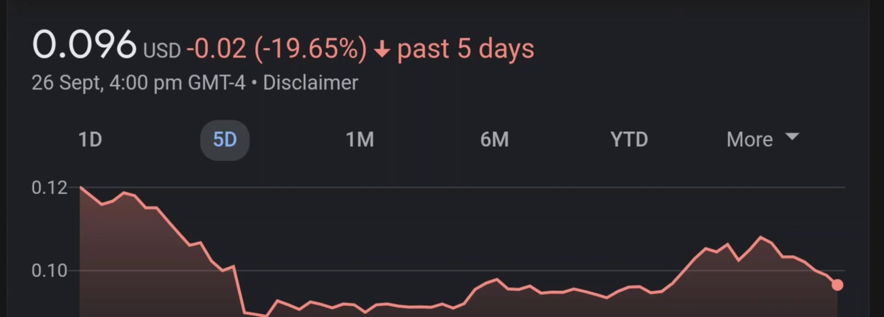
pyautogui.click(359, 139)
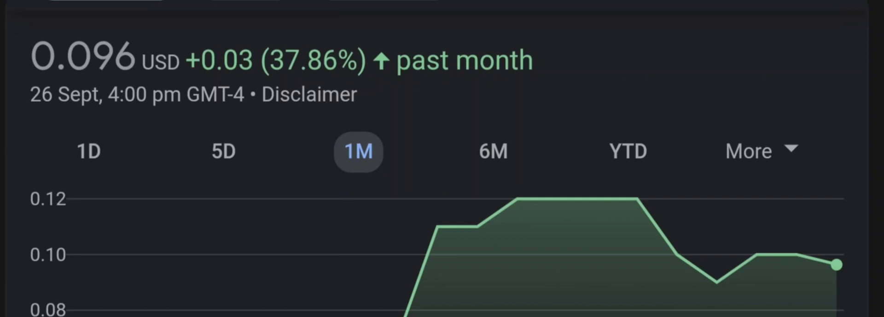
# - Go to the MarketWatch ILUS quote page showing a $0.0999 previous close
pyautogui.click(496, 132)
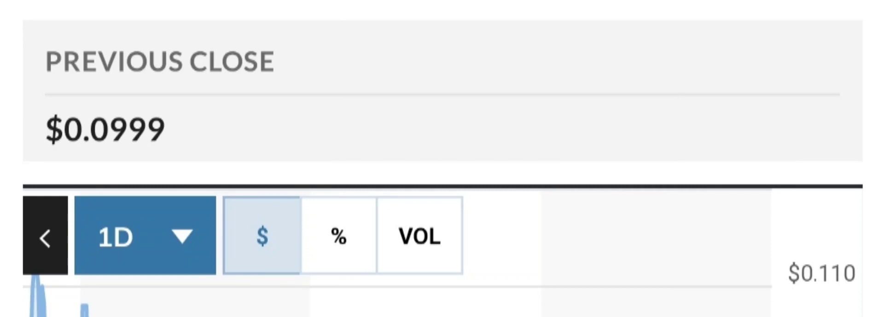
# - Set the MarketWatch ILUS chart range to 3M, then to year to date
pyautogui.click(144, 236)
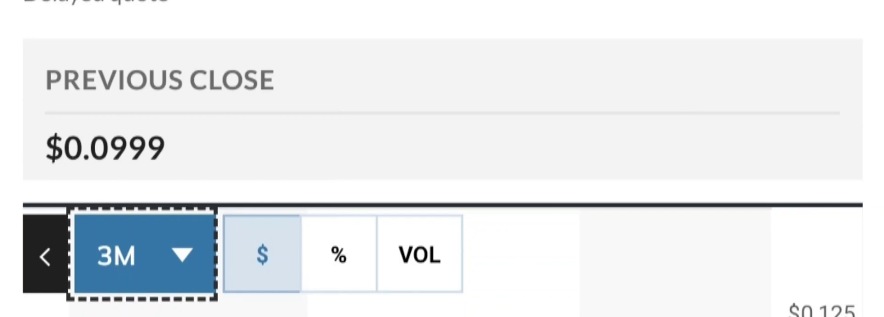
pyautogui.click(141, 252)
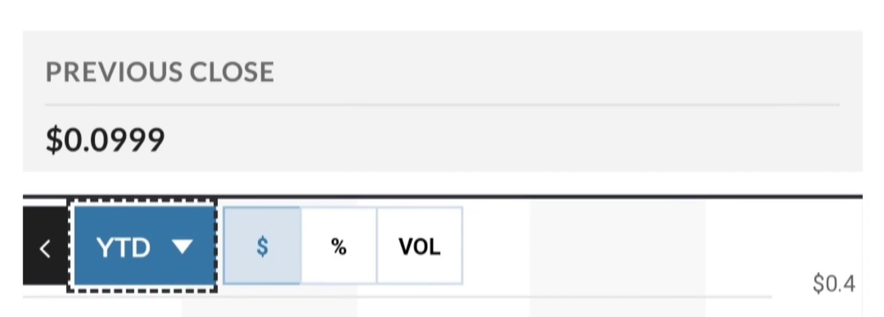
# - Bring the Key Data section into view: P/E 38.60, EPS $0.0025
pyautogui.scroll(-3)
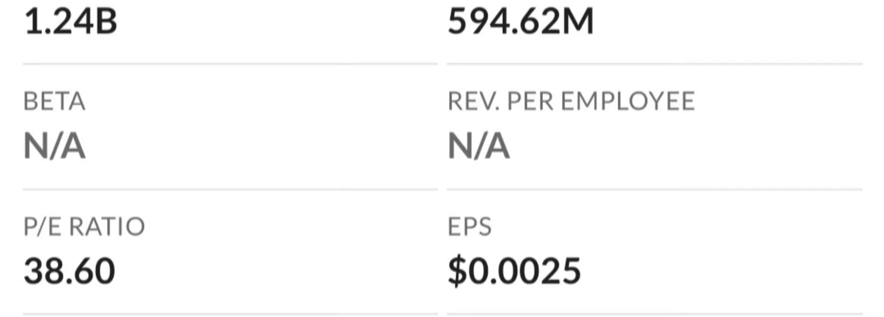
# - Review the performance stats and return to the Google Finance ILUS overview at 0.096 USD
pyautogui.scroll(-3)
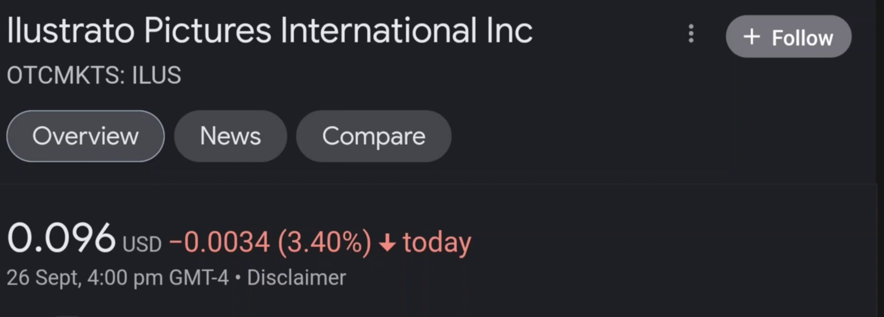
# - View the ILUS five-day then six-month chart, showing 0.096 USD down 35.67%
pyautogui.scroll(-3)
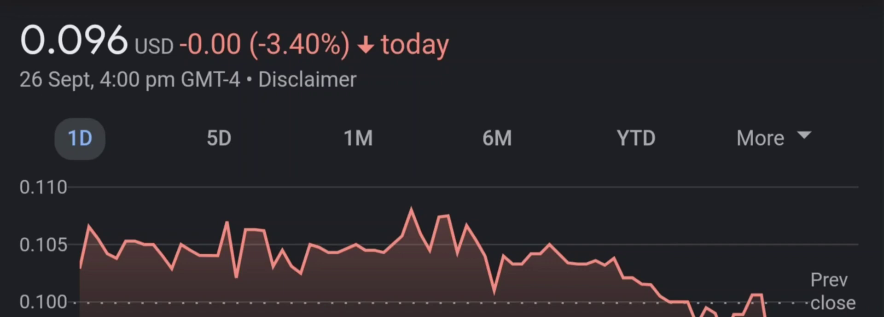
pyautogui.click(218, 139)
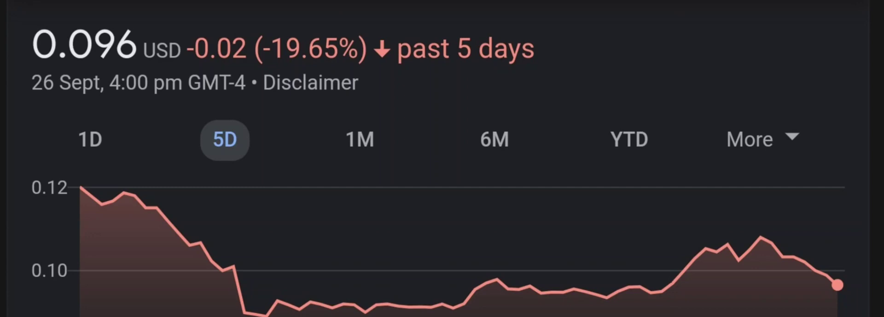
pyautogui.click(357, 139)
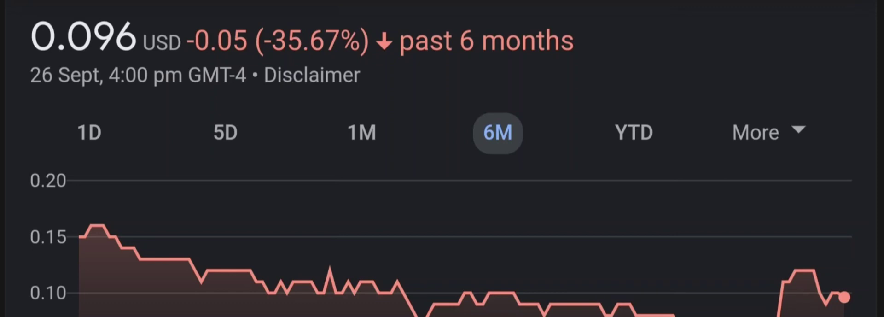
# - View the ILUS year-to-date chart showing a 68.87% drop, then the MarketWatch chart range choices
pyautogui.click(637, 143)
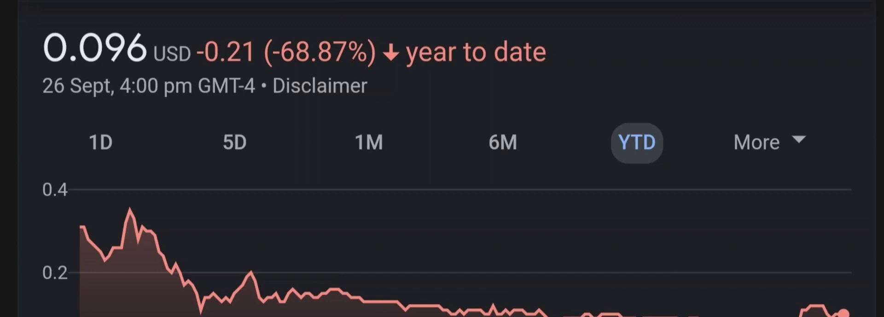
pyautogui.click(769, 142)
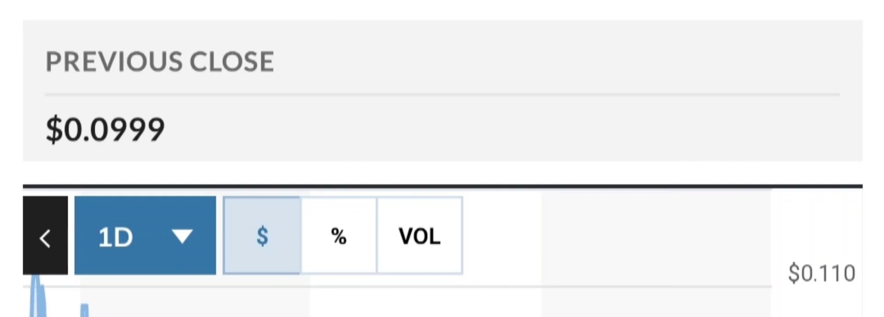
pyautogui.click(143, 236)
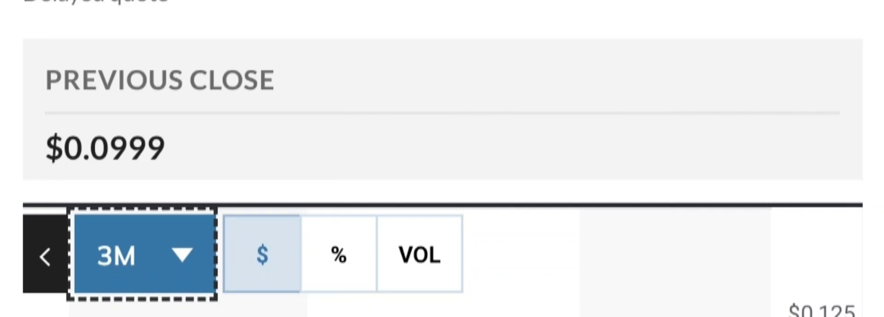
# - Show the ILUS volume figures: 9.1M traded, 104% of 65-day average, day range 0.0956–0.1120
pyautogui.click(141, 254)
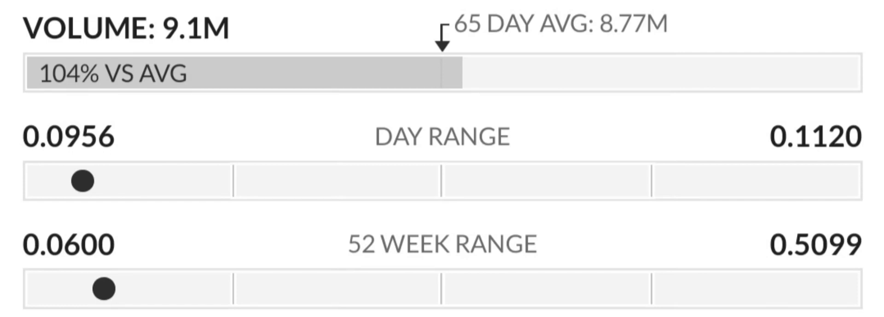
# - Bring the performance returns into view: 1 month +42.96%, 3 months +3.32%, YTD -67.73%
pyautogui.scroll(-3)
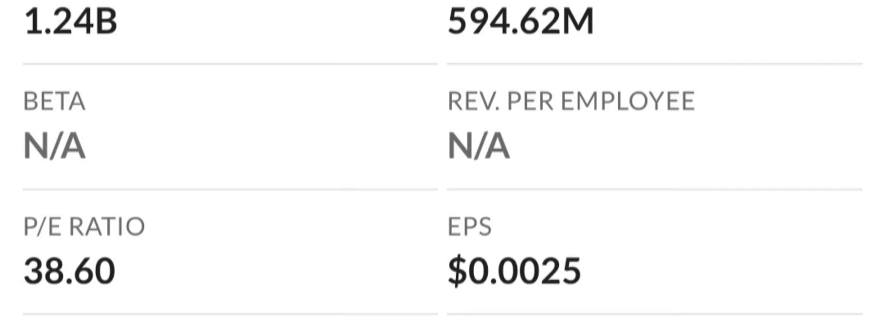
pyautogui.scroll(-3)
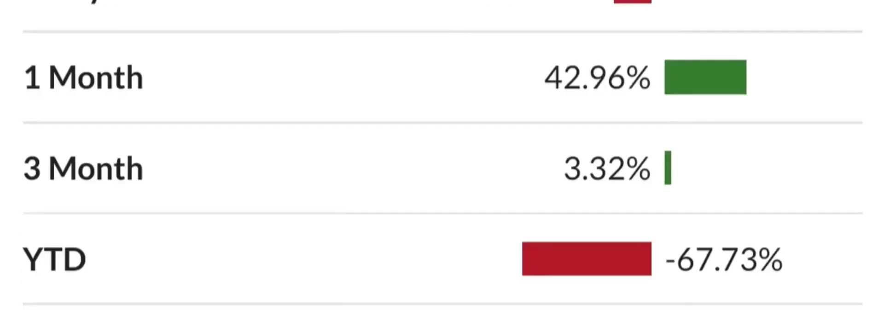